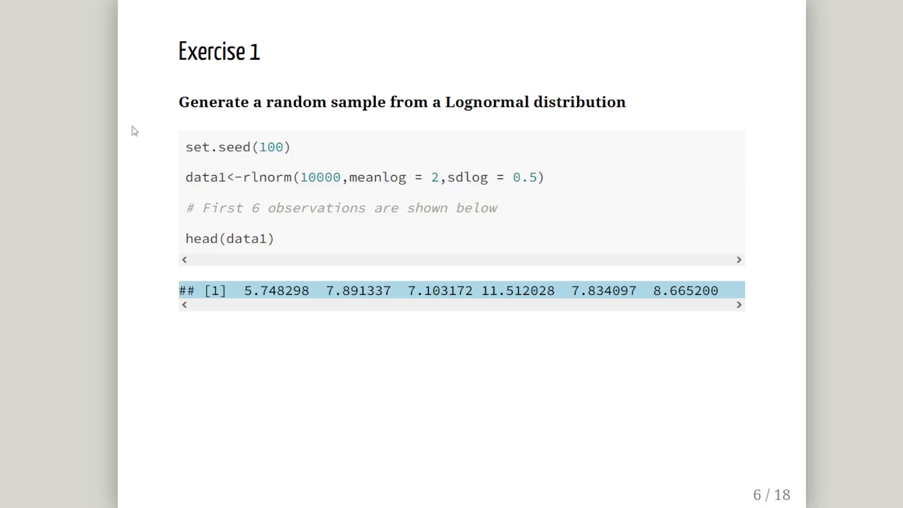
- Highlight words on the Exercise 1 slide showing the lognormal sampling code
double_click(236, 146)
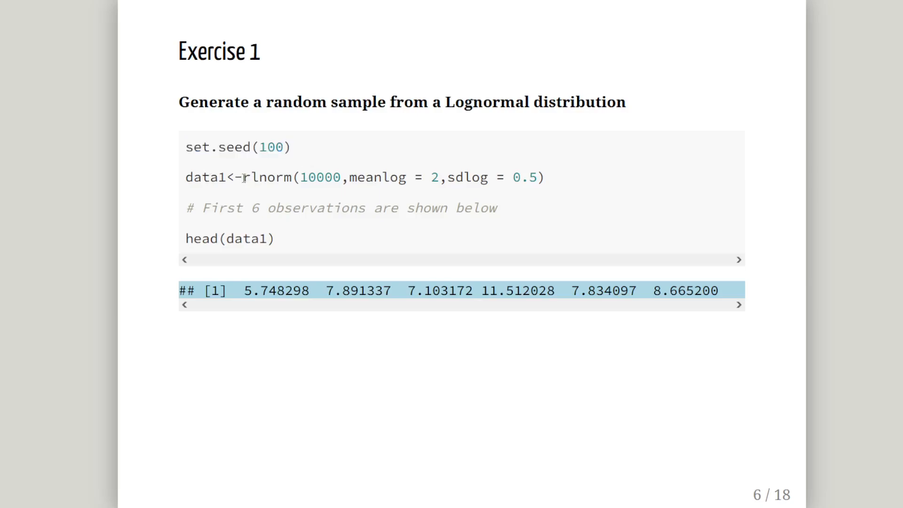
double_click(267, 177)
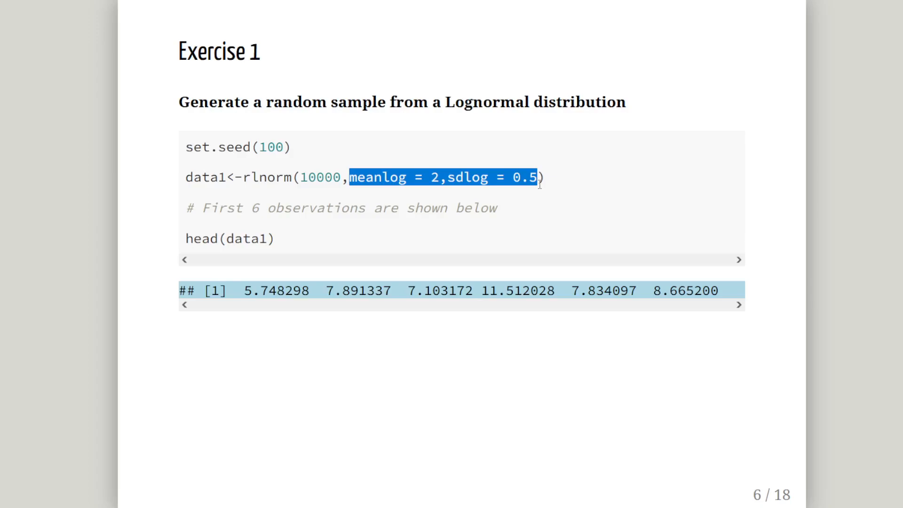
mouse_move(209, 238)
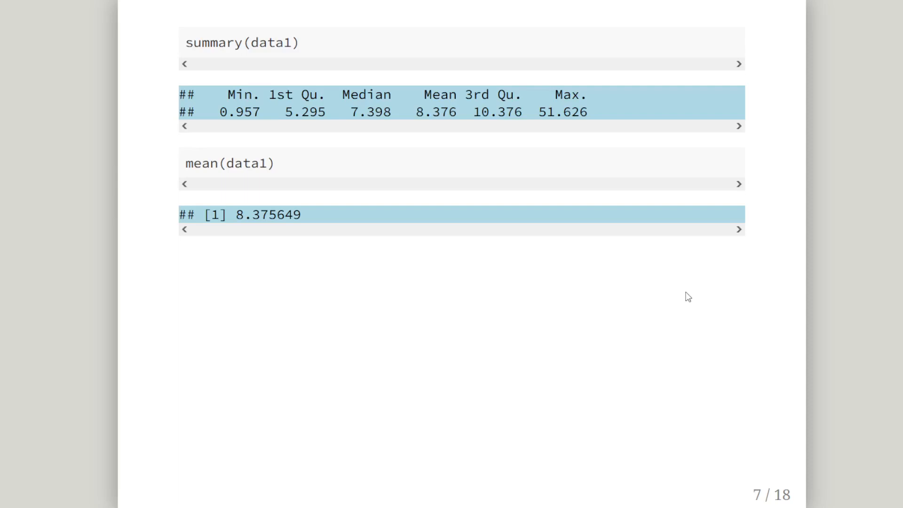
- Advance through the Exercise 2 slide to the Analytics Values slide with mean 8.372897 and median 7.389056
key("Right")
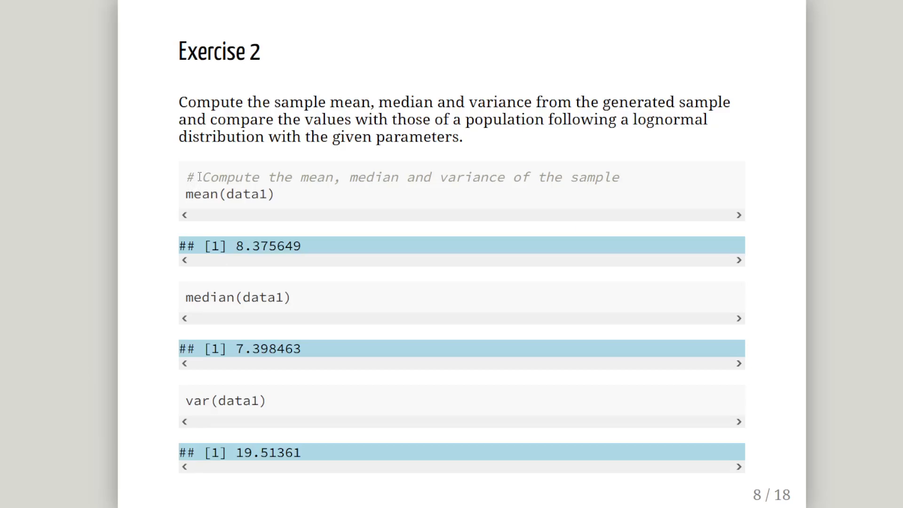
key("Right")
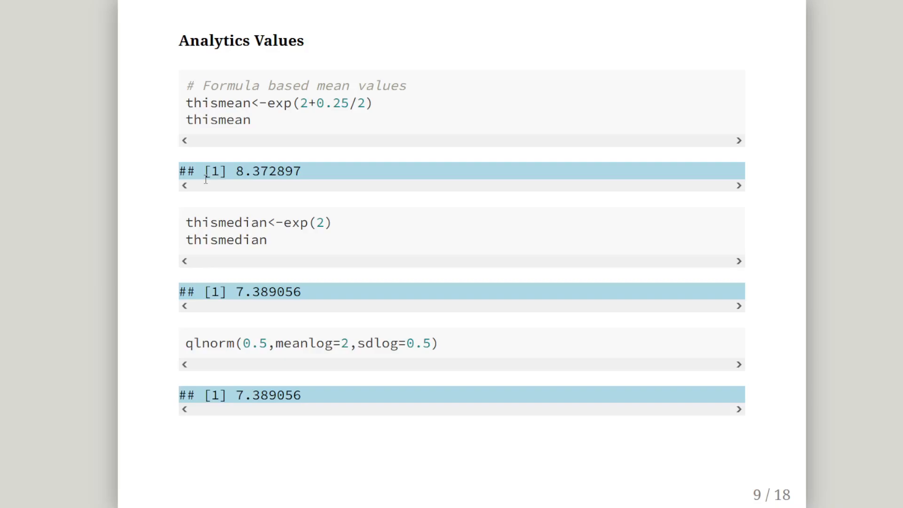
mouse_move(266, 119)
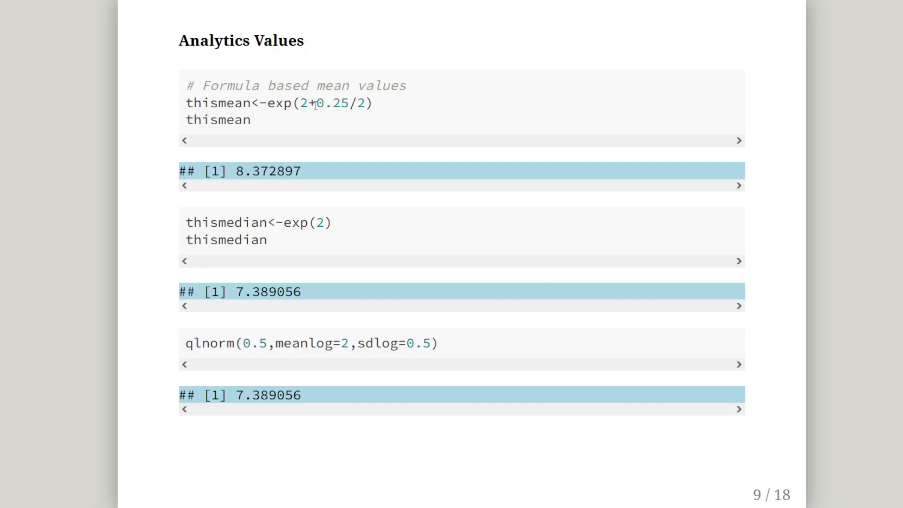
- Highlight the 0.25 term in the mean formula and the 0.5 probability in qlnorm on the Analytics Values slide
left_click_drag(318, 103, 366, 103)
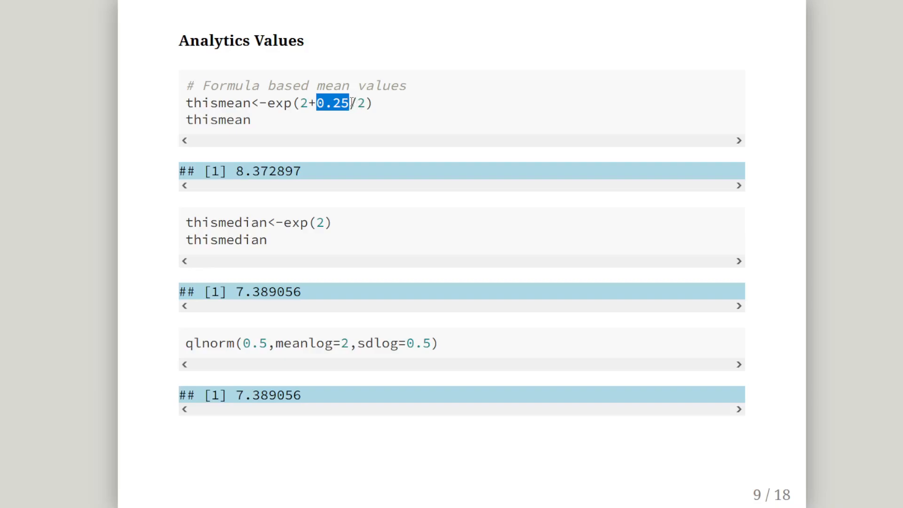
mouse_move(376, 110)
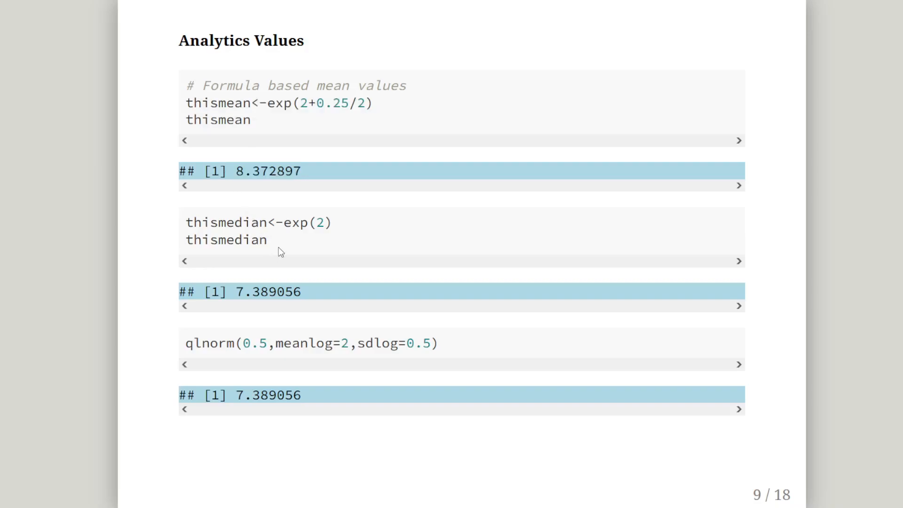
left_click_drag(186, 222, 266, 240)
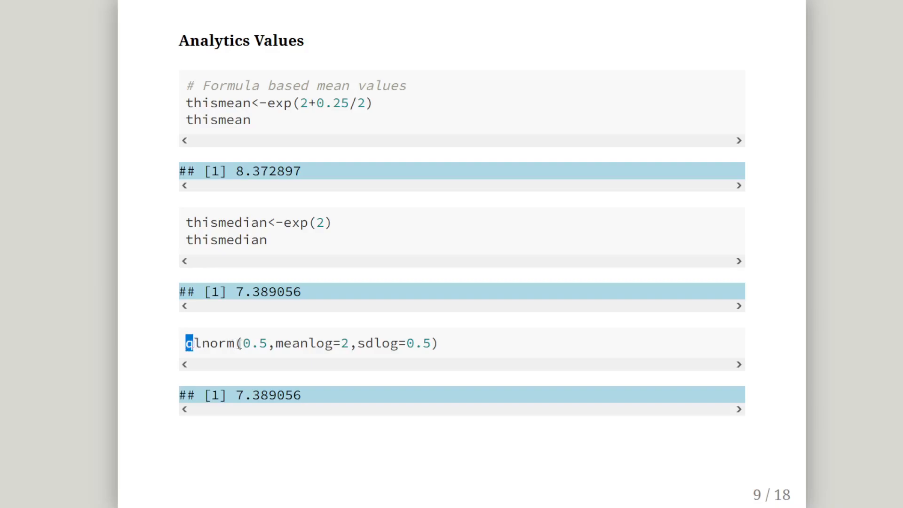
double_click(252, 344)
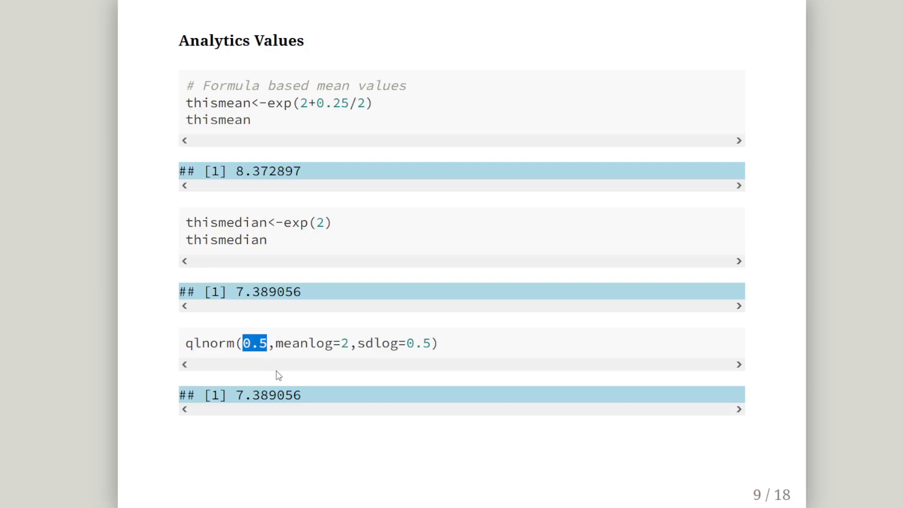
mouse_move(288, 355)
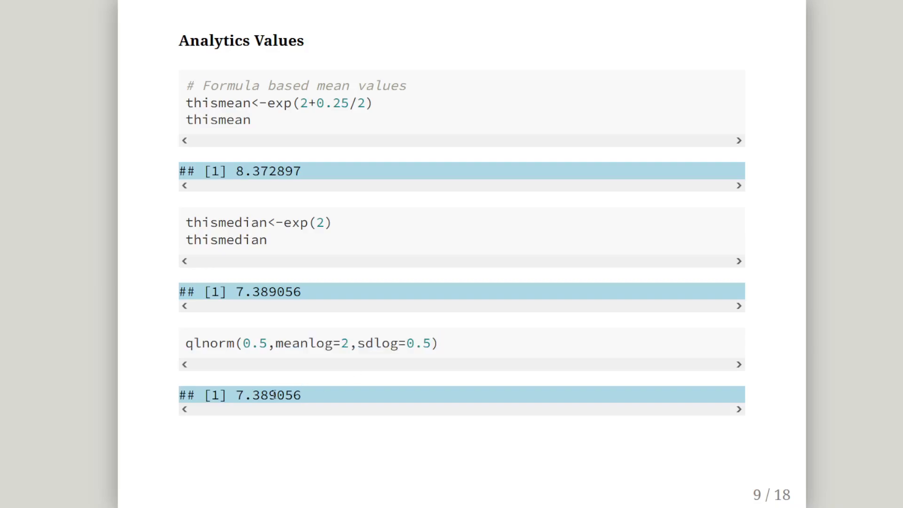
double_click(268, 395)
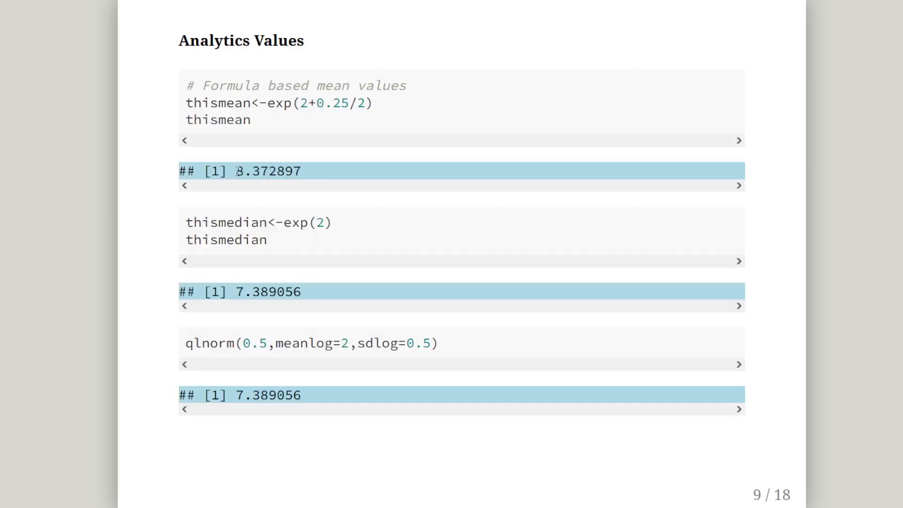
left_click_drag(235, 170, 277, 170)
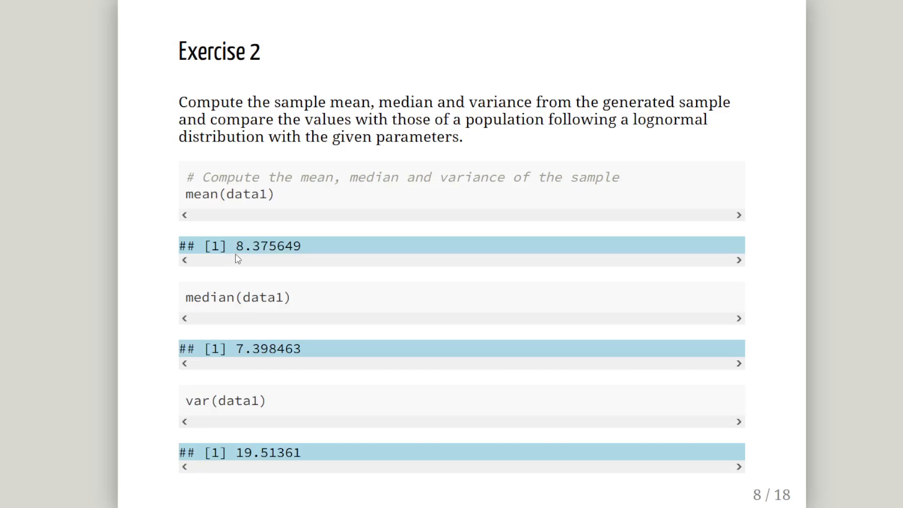
- Highlight the variance formula expression giving 19.91172, then move on toward Exercise 3
left_click_drag(235, 245, 275, 246)
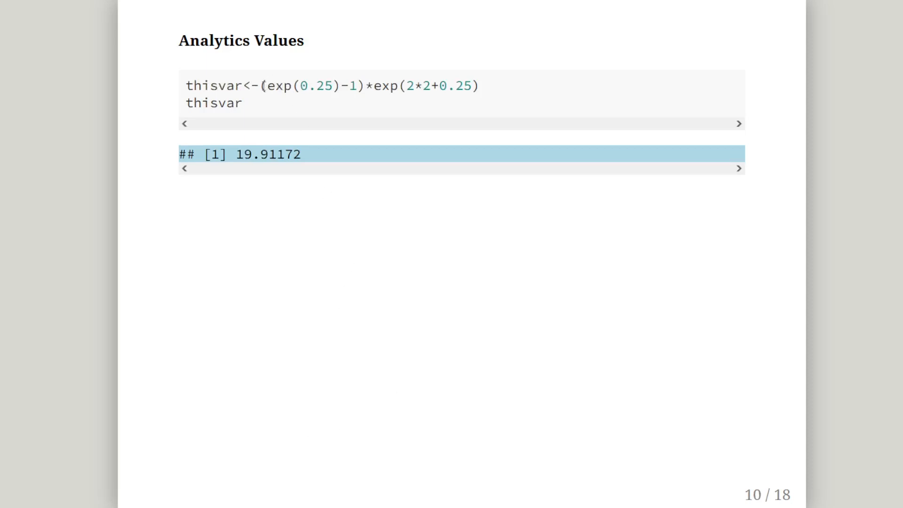
left_click_drag(260, 85, 478, 86)
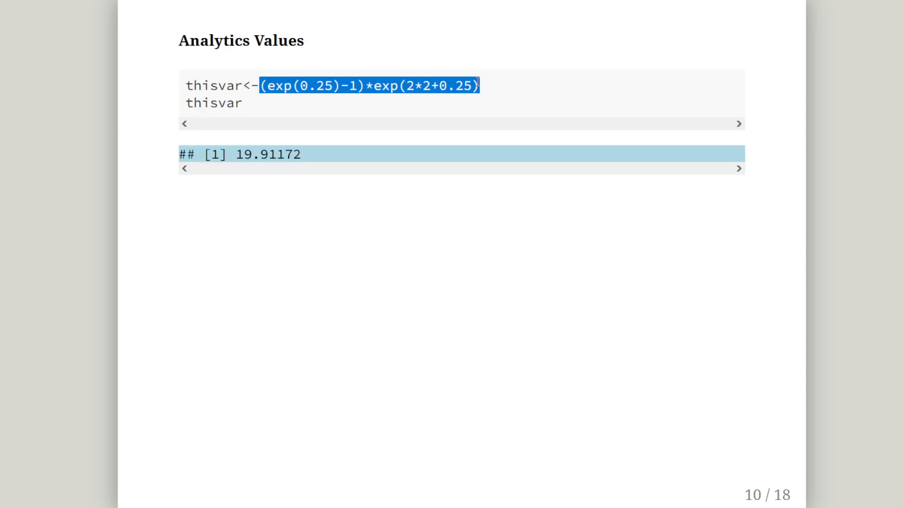
key("Right")
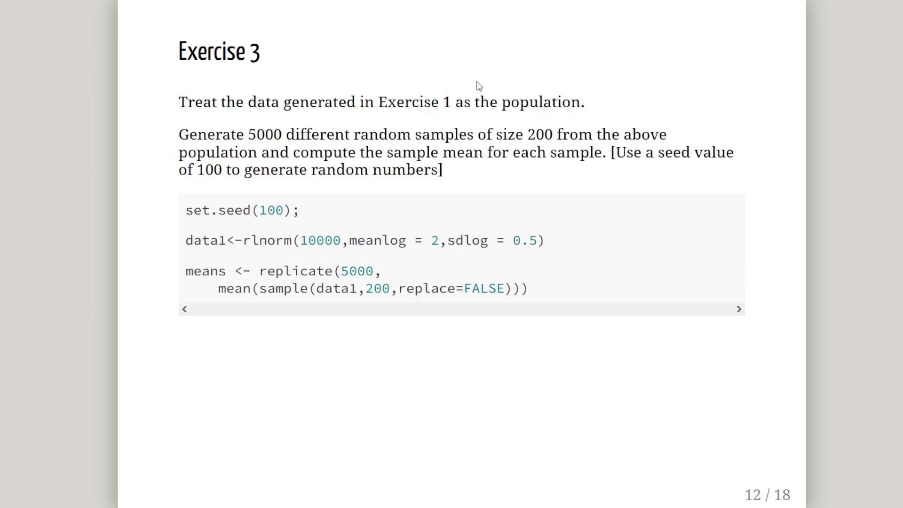
mouse_move(544, 232)
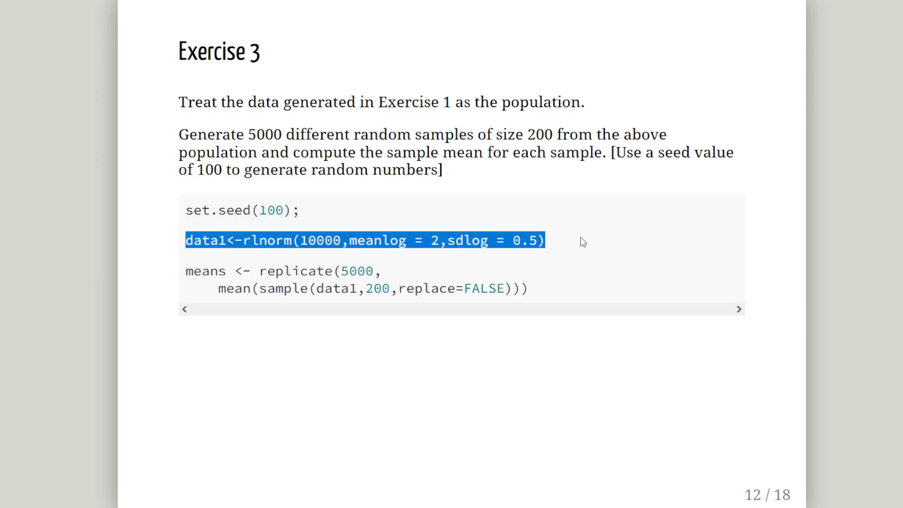
mouse_move(302, 283)
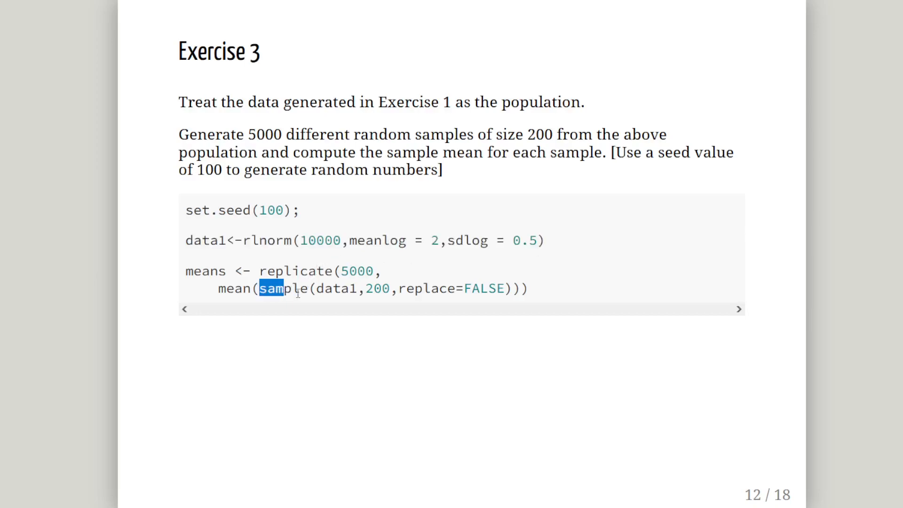
- Highlight the sample function and sample-mean expression inside replicate, then advance to the for-loop slide
left_click_drag(259, 288, 518, 289)
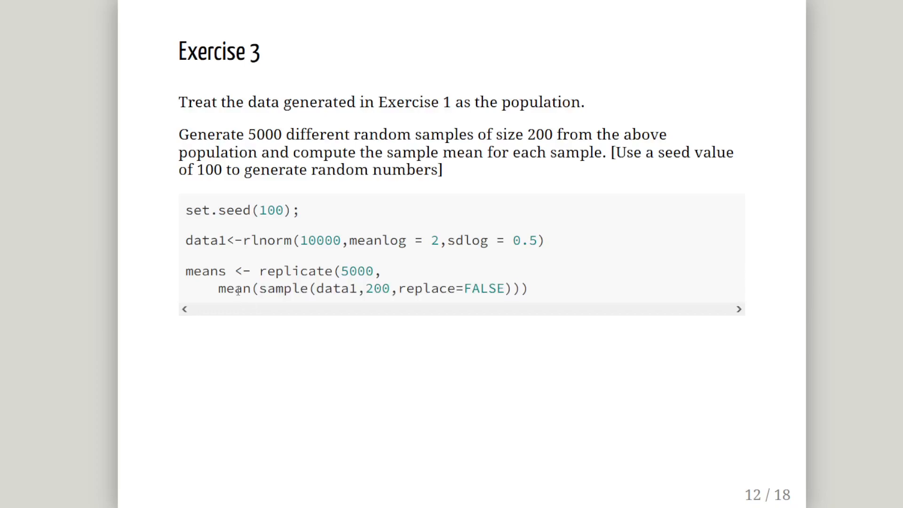
left_click_drag(217, 289, 455, 288)
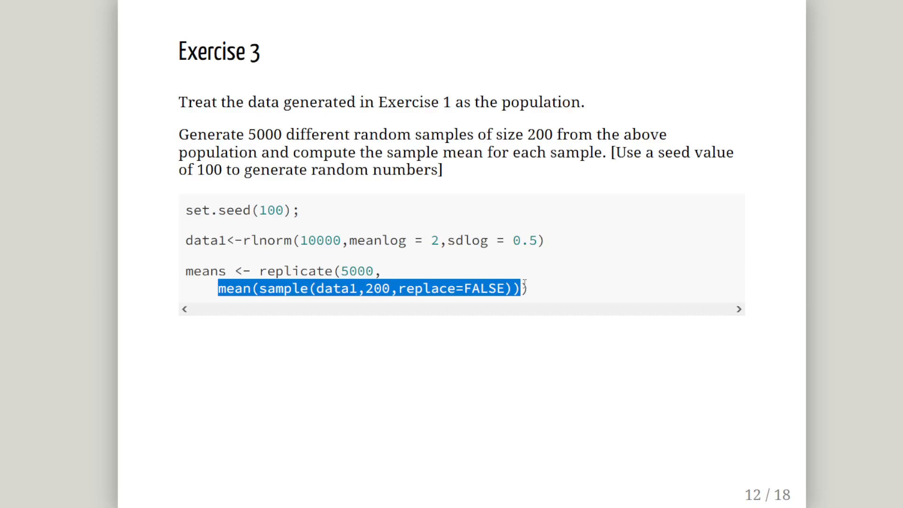
mouse_move(227, 270)
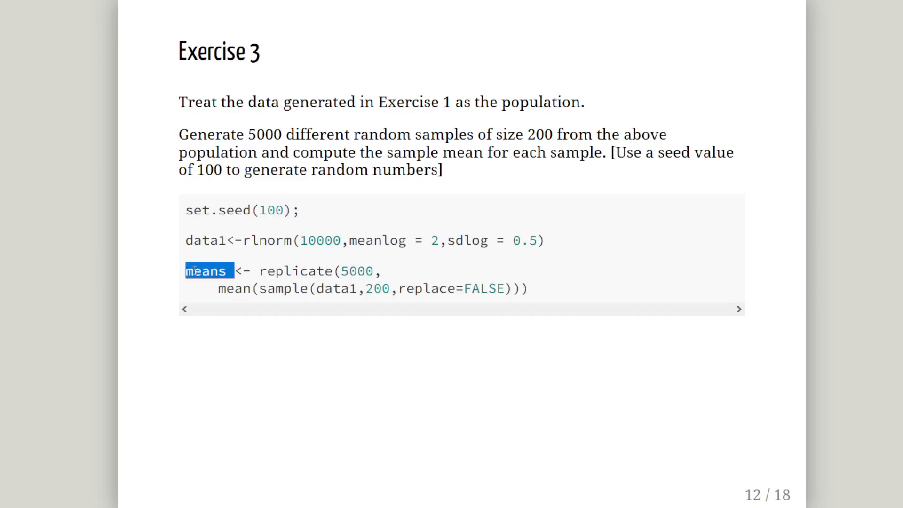
key("Right")
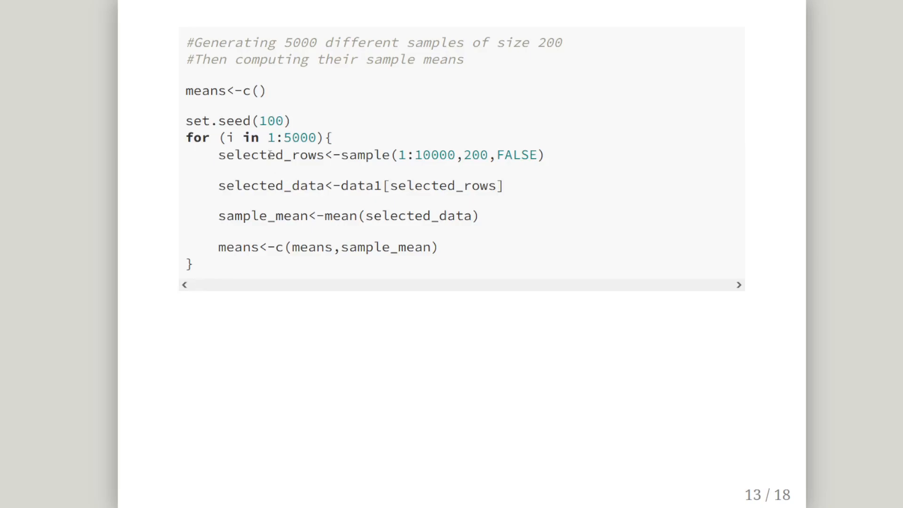
- Highlight the sample size 200 and the line appending each sample mean, then move on to Exercise 4
left_click_drag(218, 154, 521, 154)
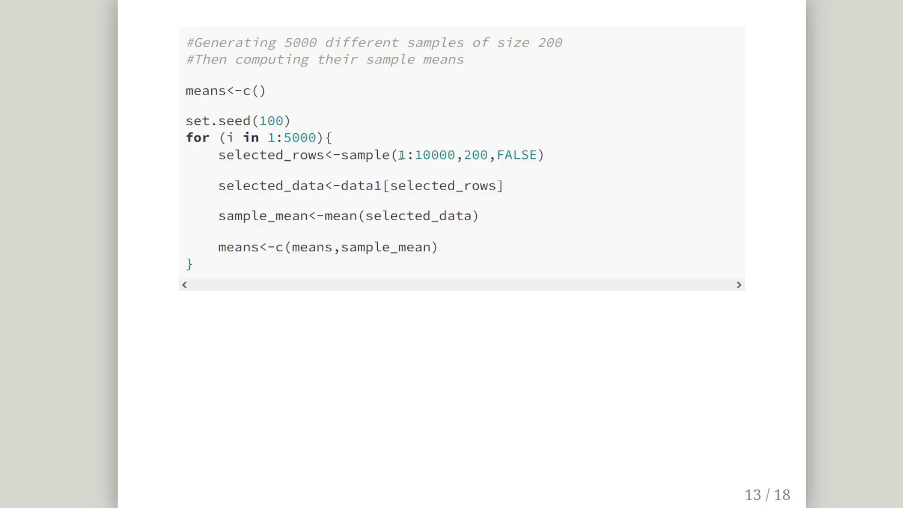
double_click(426, 155)
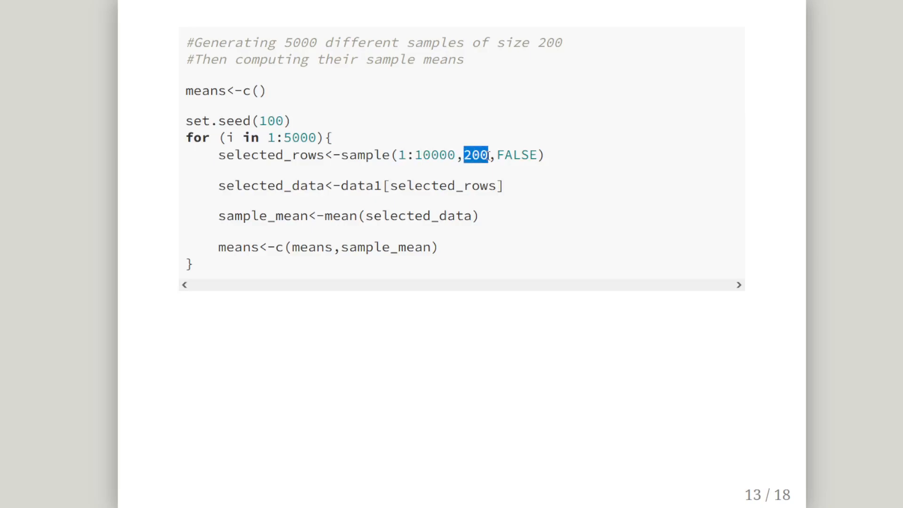
mouse_move(506, 188)
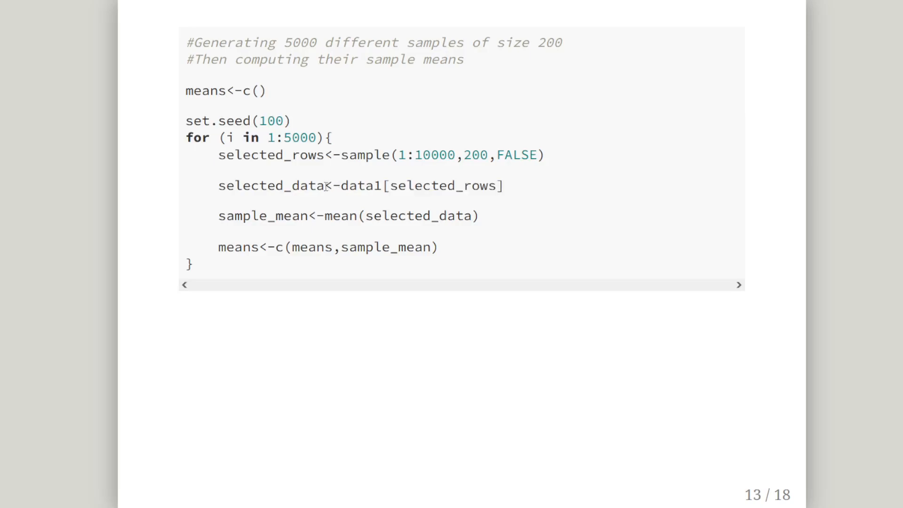
double_click(271, 185)
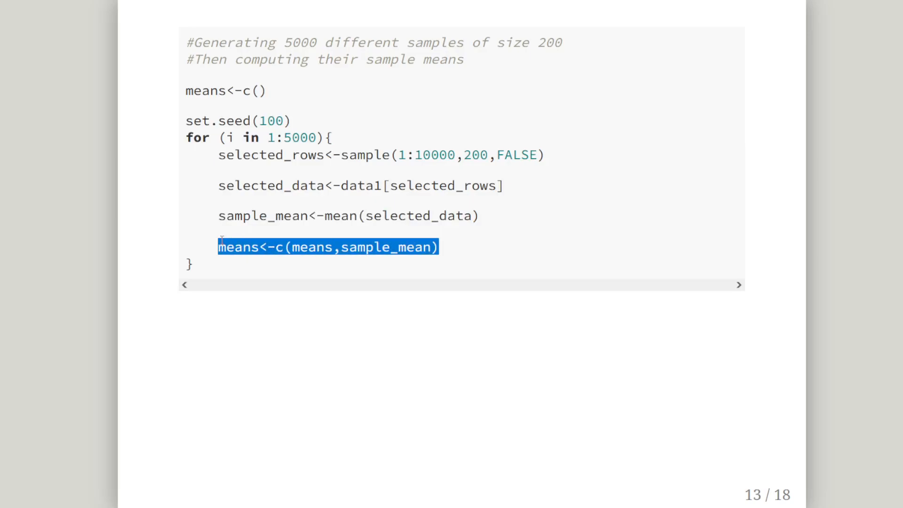
mouse_move(275, 93)
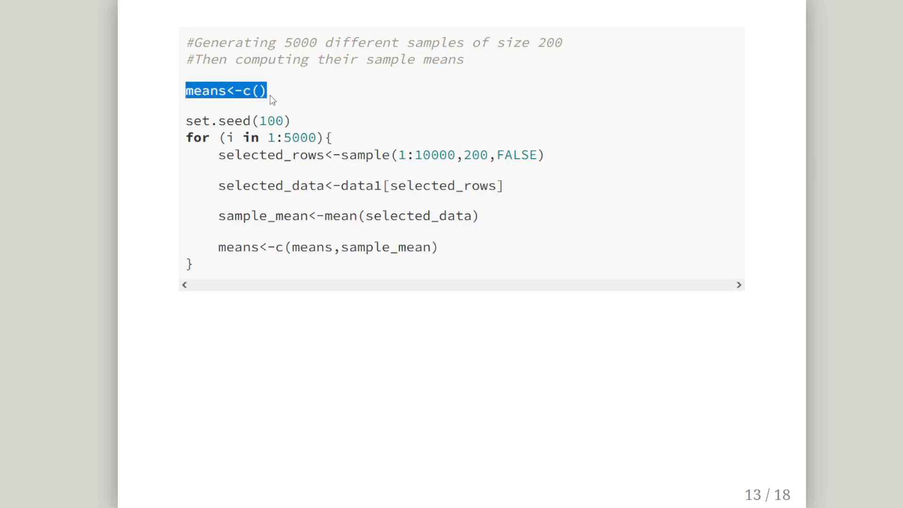
mouse_move(243, 247)
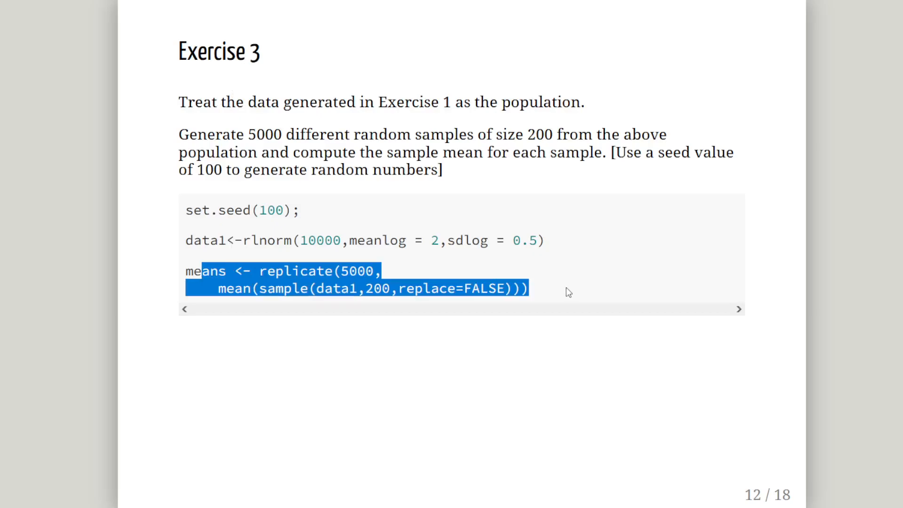
key("Right")
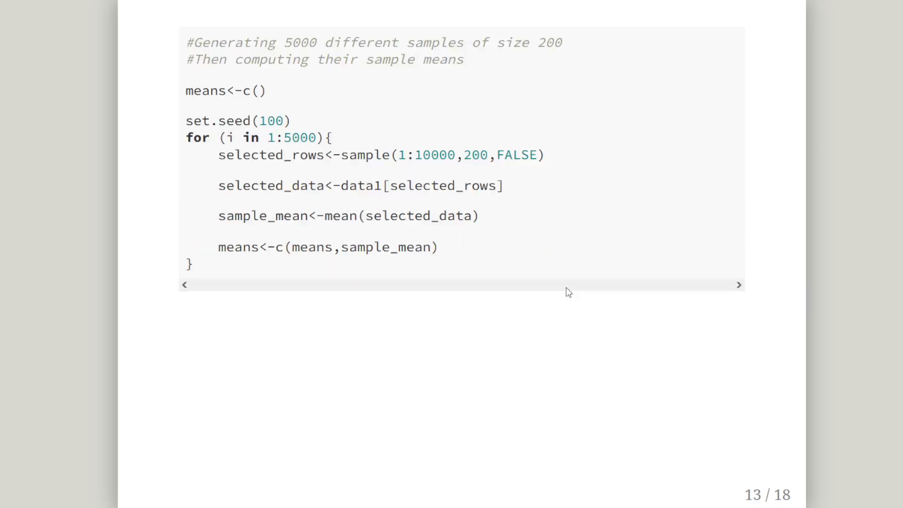
key("Right")
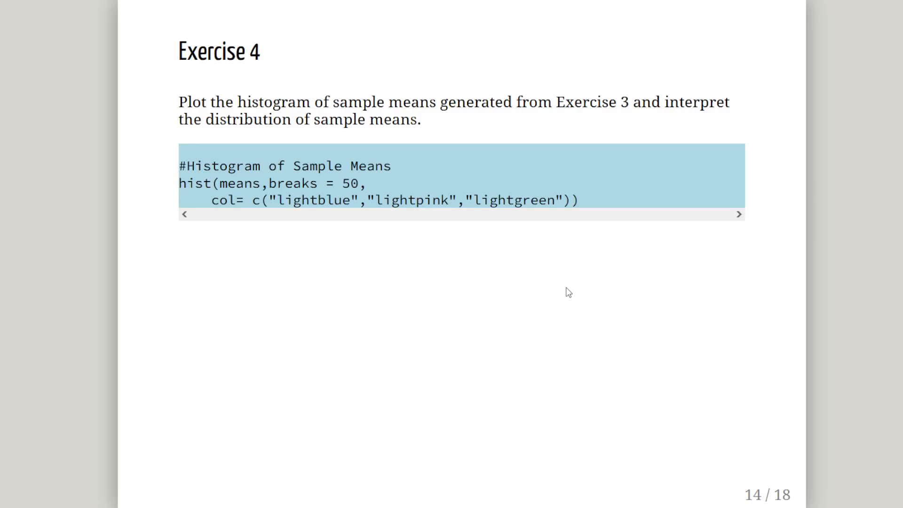
mouse_move(322, 221)
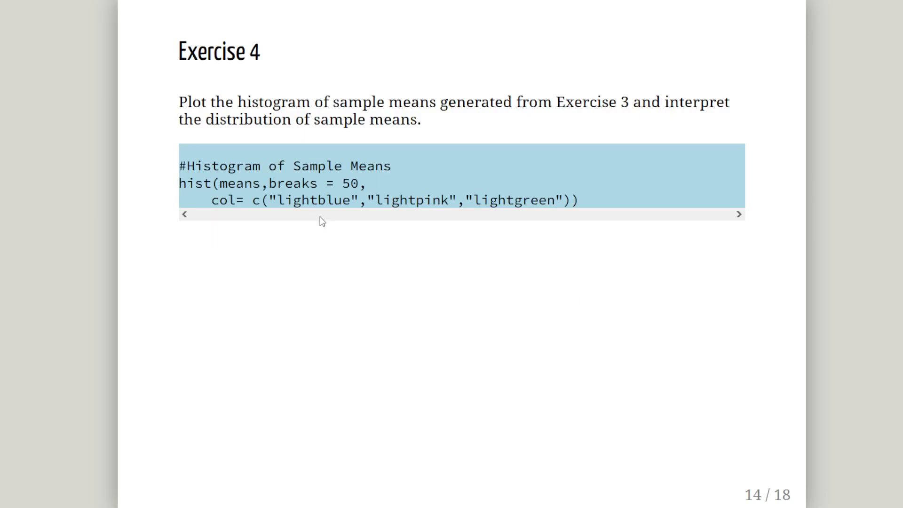
- Highlight the breaks = 50 and colour arguments of the hist call on Exercise 4
double_click(239, 184)
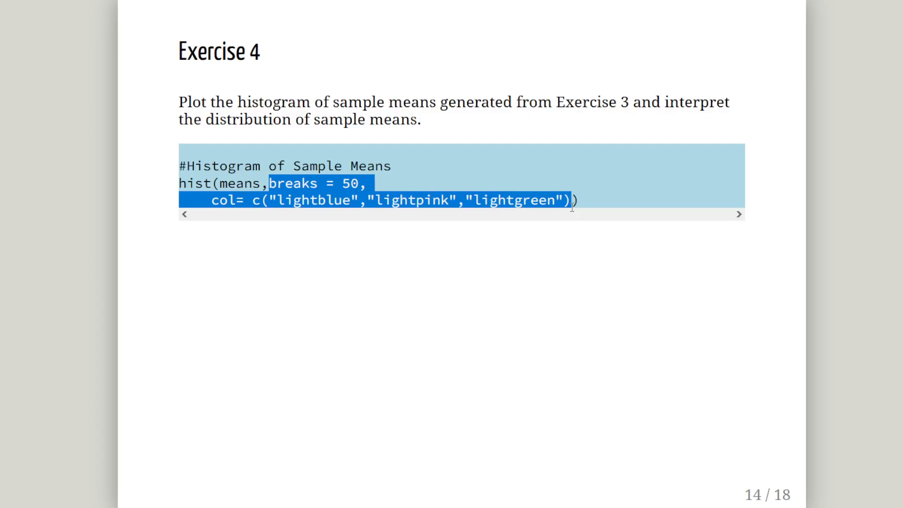
key("Right")
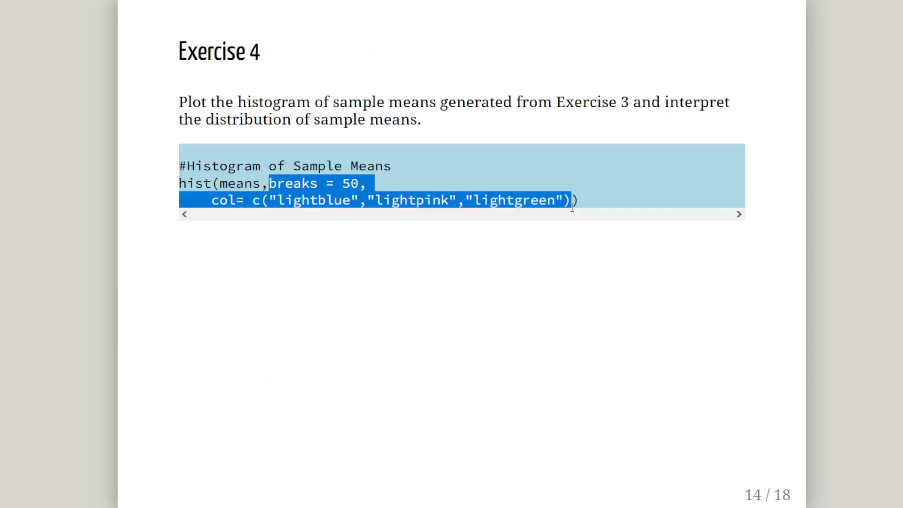
mouse_move(461, 187)
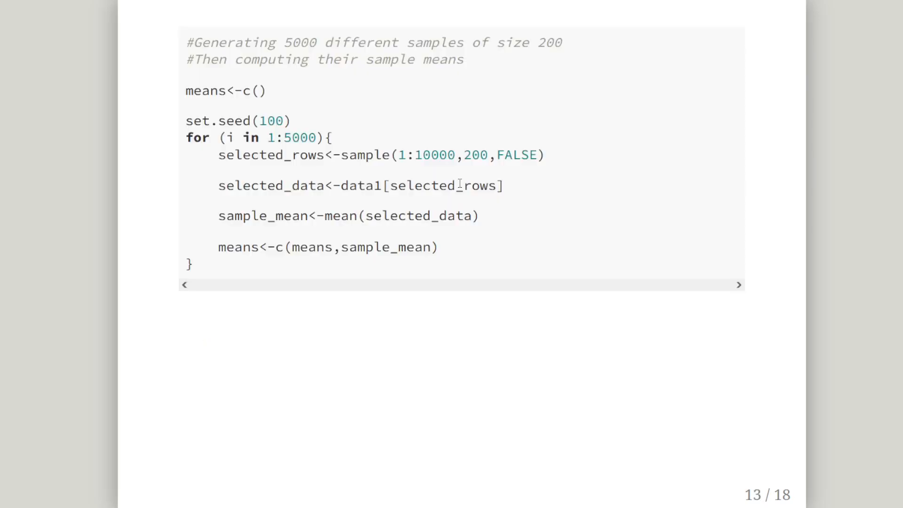
- Go back to the Exercise 3 slide and highlight the replicate call drawing 5000 samples
key("Left")
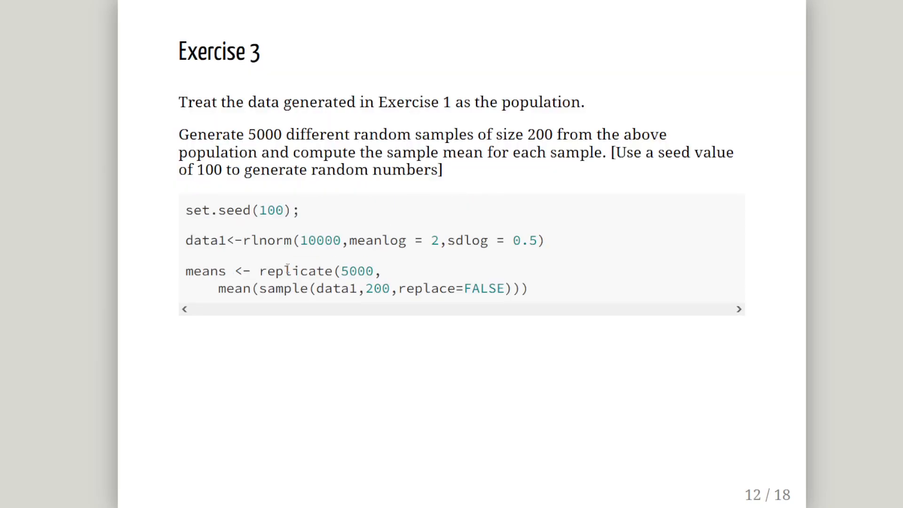
left_click_drag(281, 271, 283, 288)
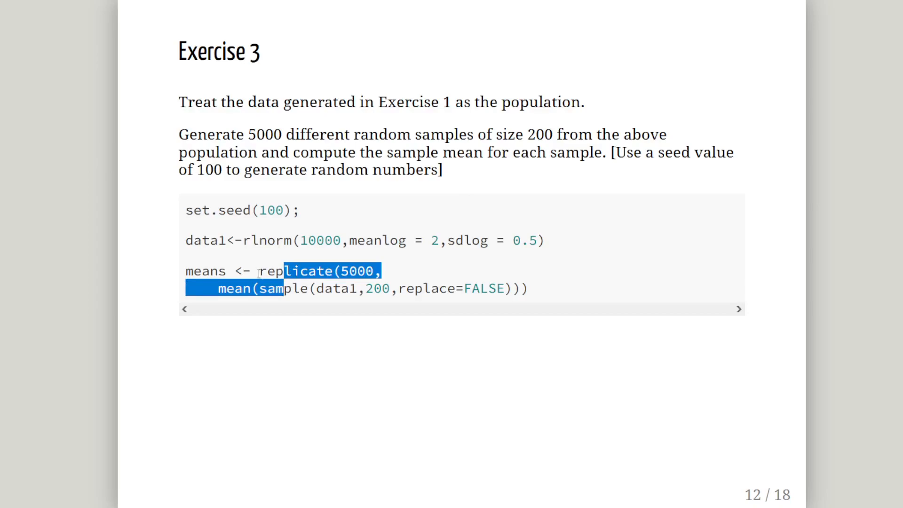
mouse_move(685, 440)
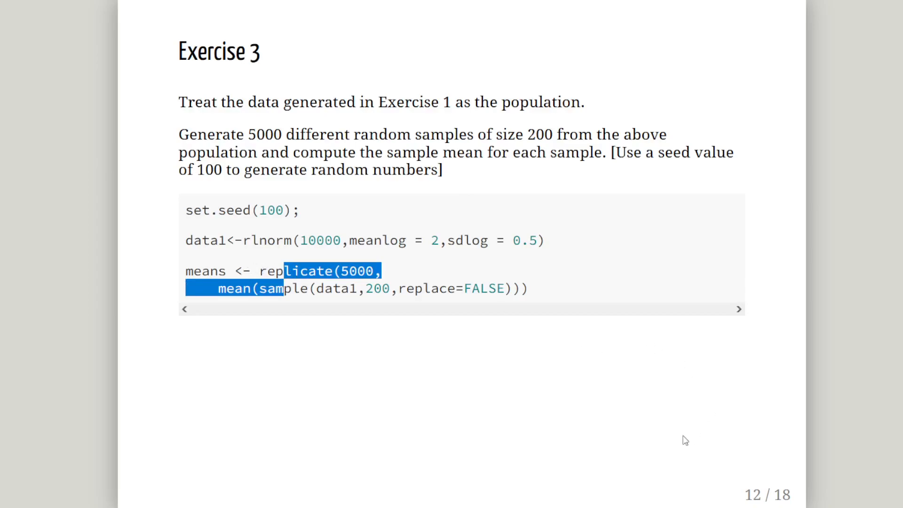